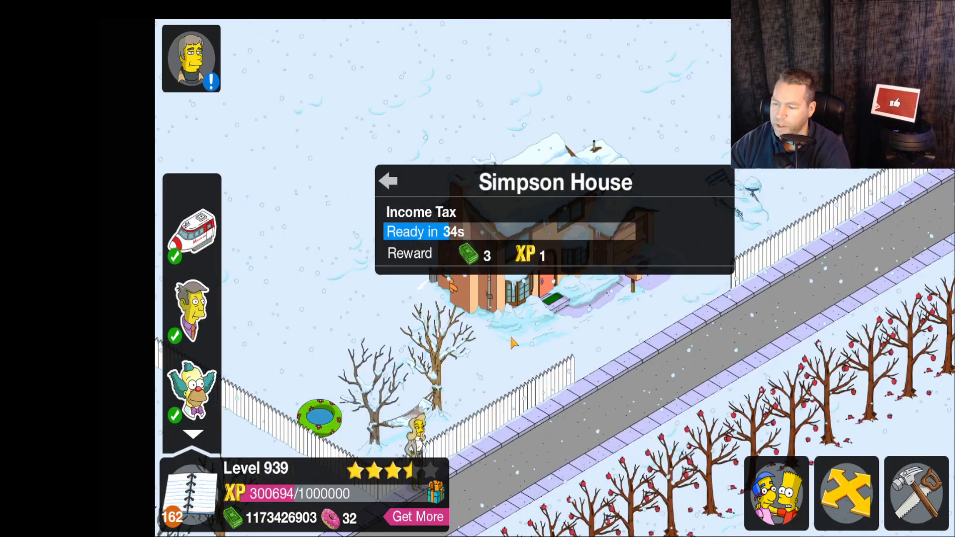
- Switch to Cheat Engine attached to the BlueStacks App Player process after noting 32 donuts
left_click(388, 181)
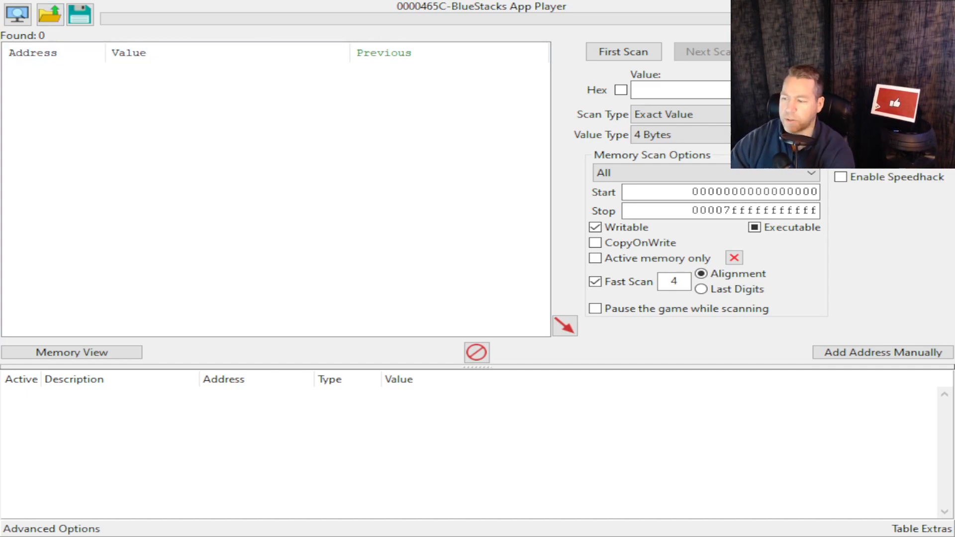
- Run a first exact 4-byte scan for the donut count 32, returning 254,990 addresses
left_click(680, 89)
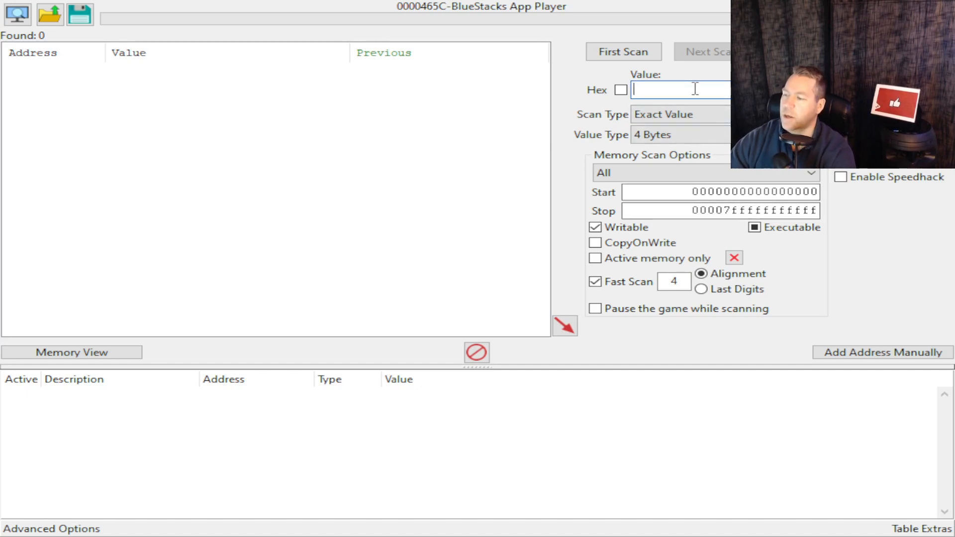
type("32")
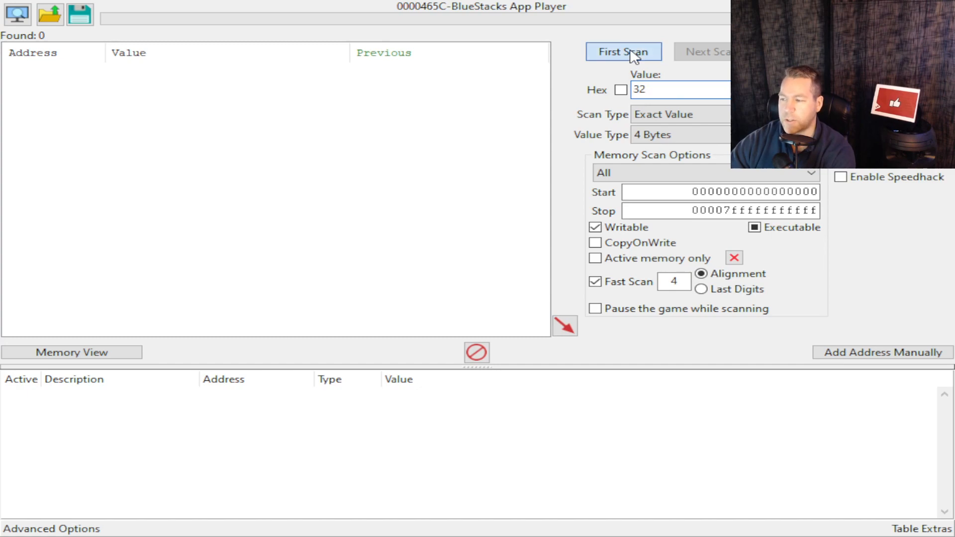
left_click(622, 50)
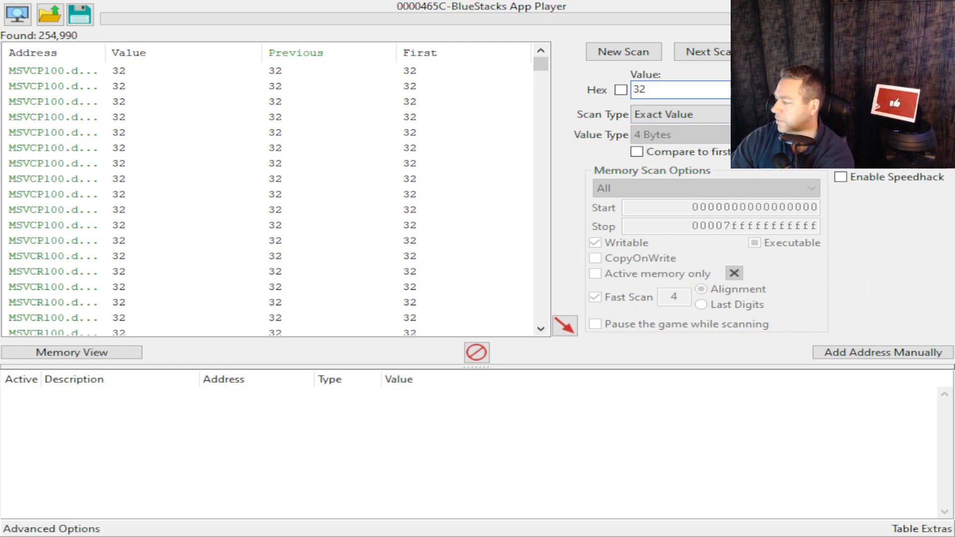
- Rescan for the new count 31, narrowing the results to 10 addresses
key("Backspace")
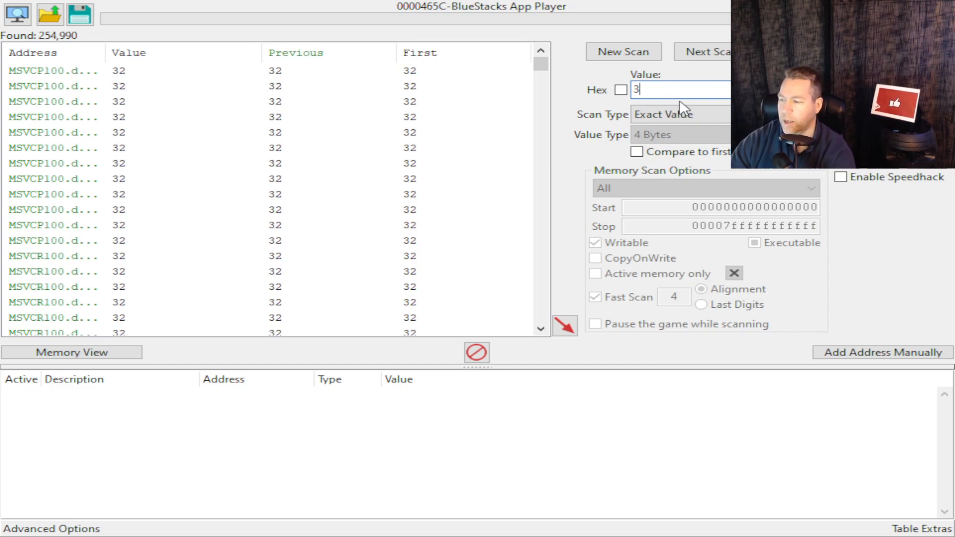
type("1")
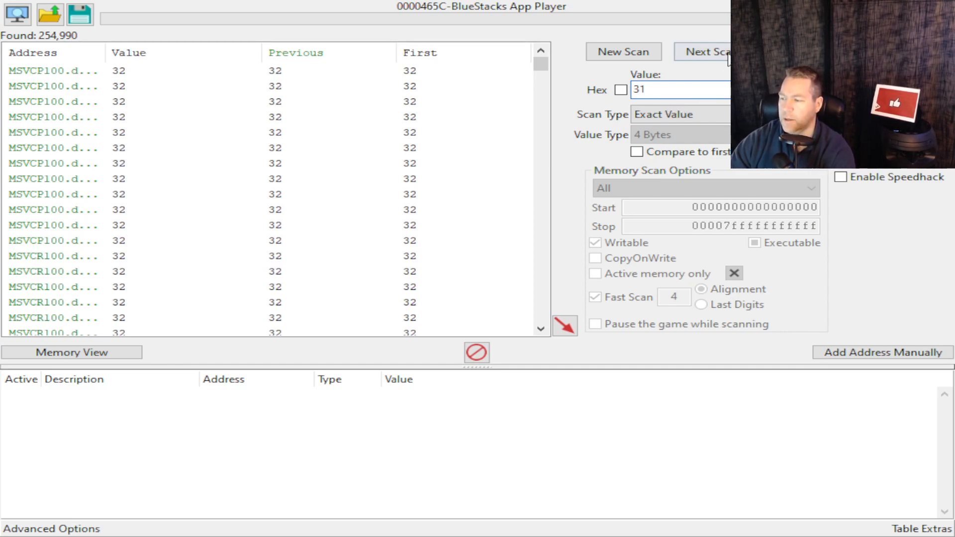
left_click(718, 50)
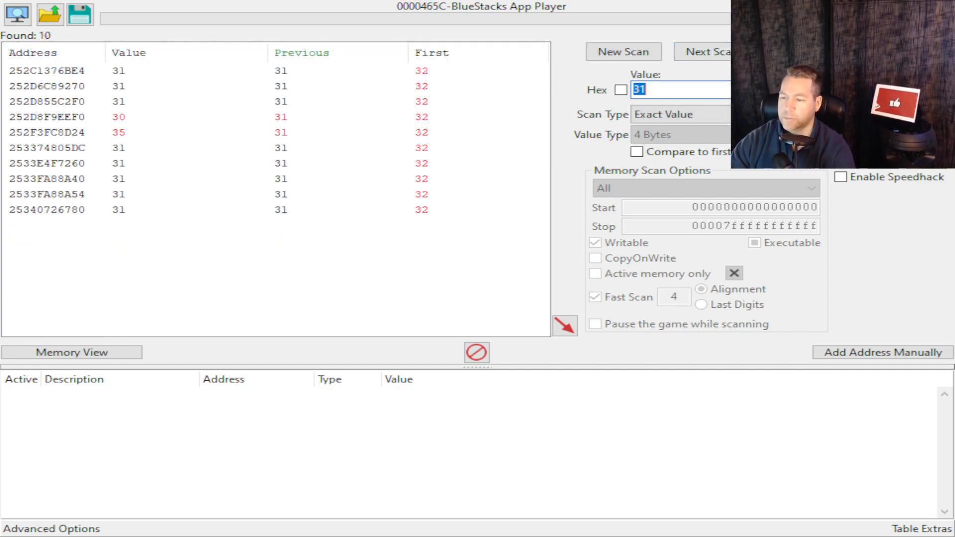
left_click(47, 70)
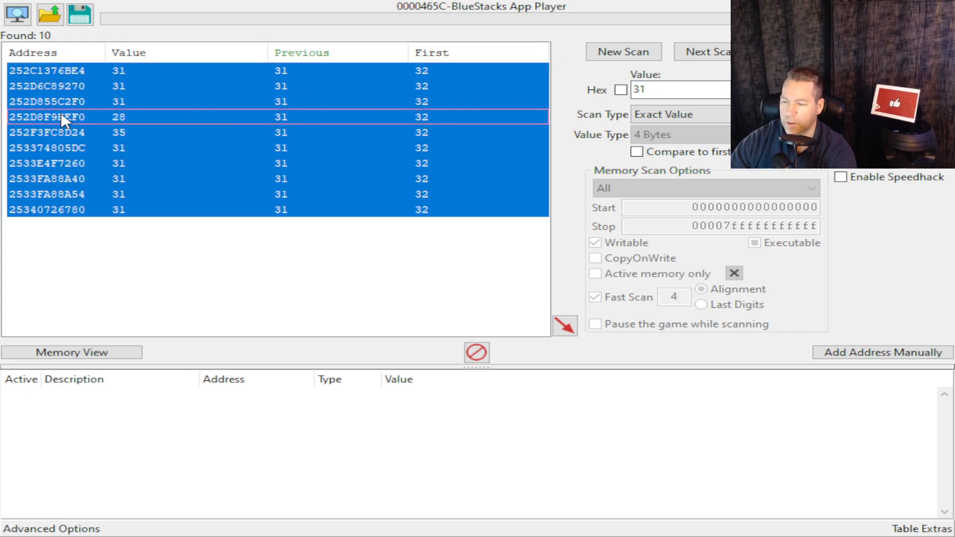
mouse_move(274, 152)
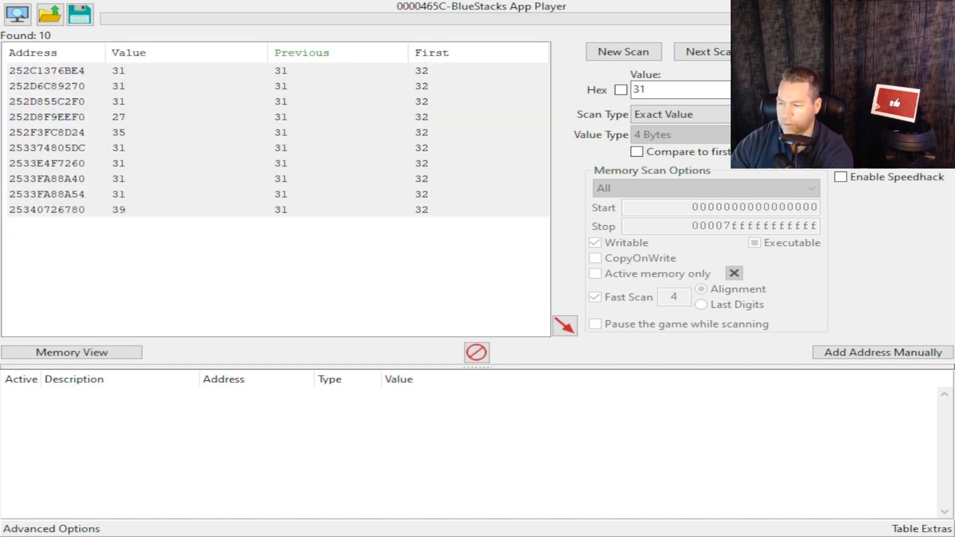
mouse_move(479, 237)
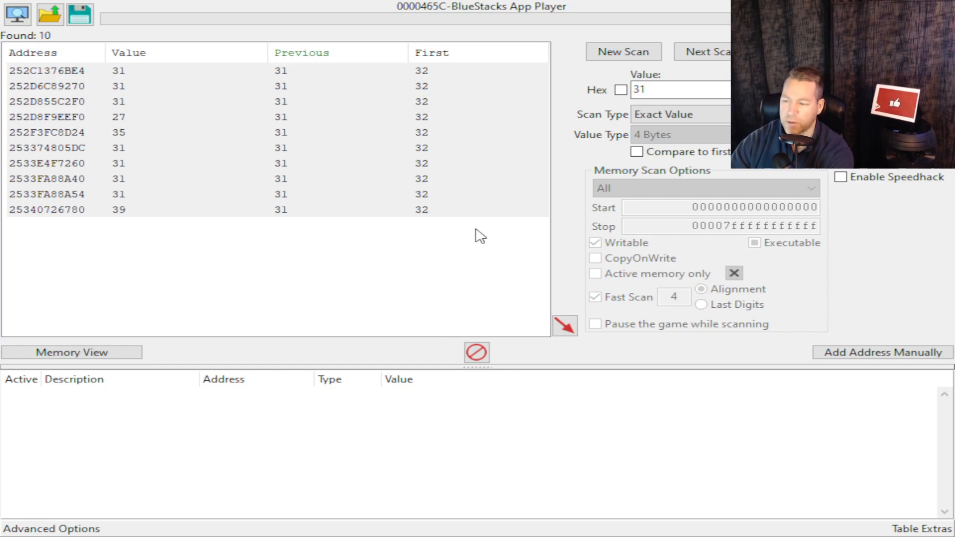
mouse_move(710, 285)
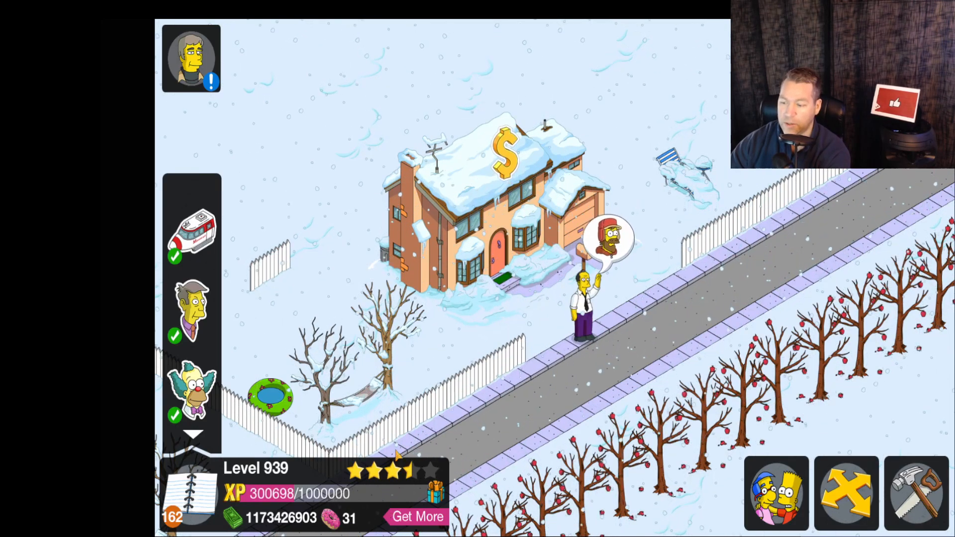
- Place a one-donut store item by the house, leaving the counter at 3,099,999
left_click(505, 150)
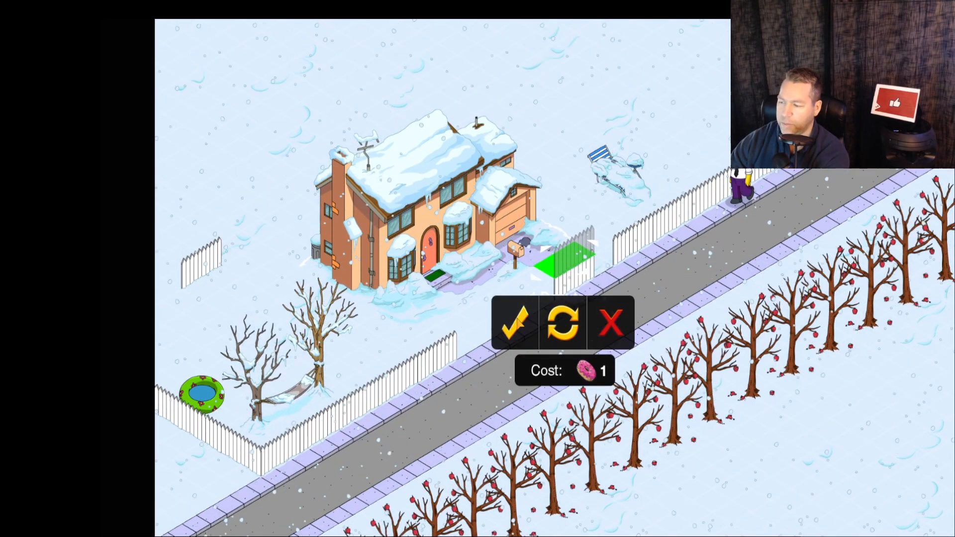
left_click(514, 323)
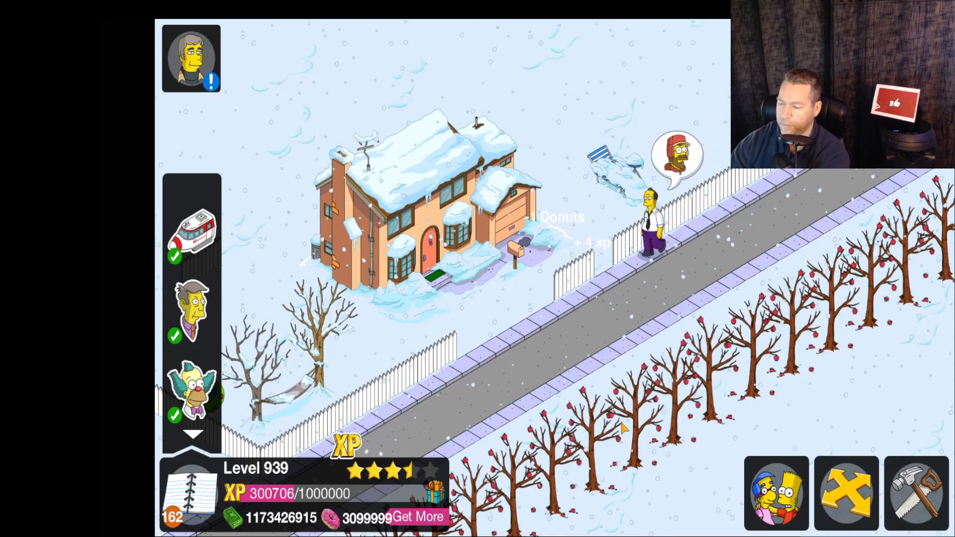